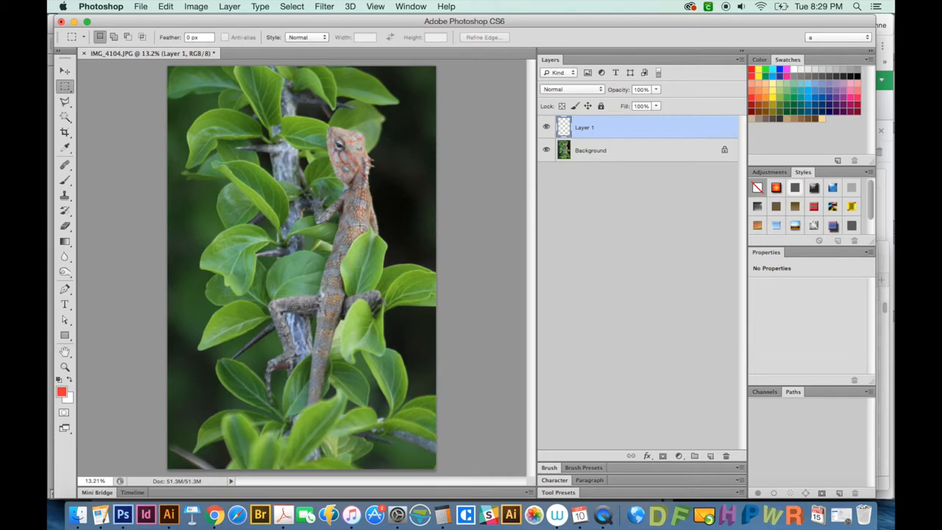
mouse_move(394, 249)
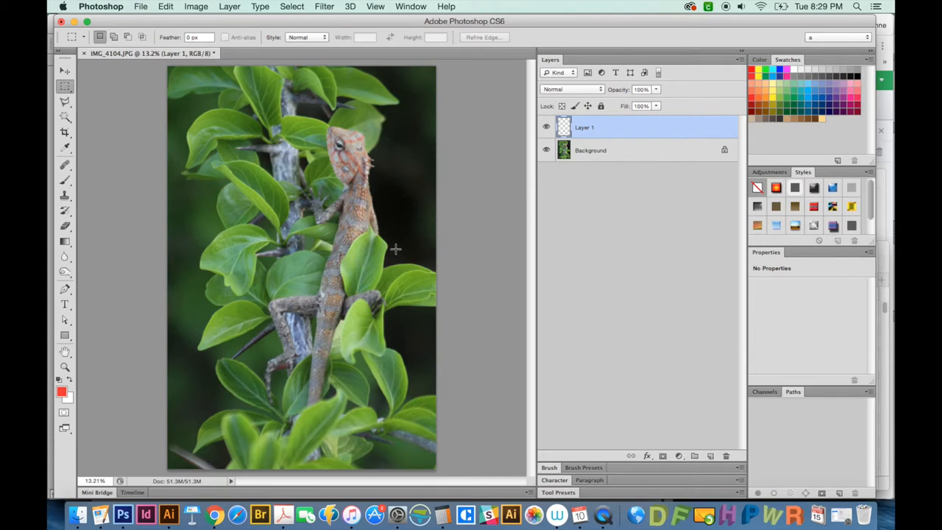
mouse_move(371, 252)
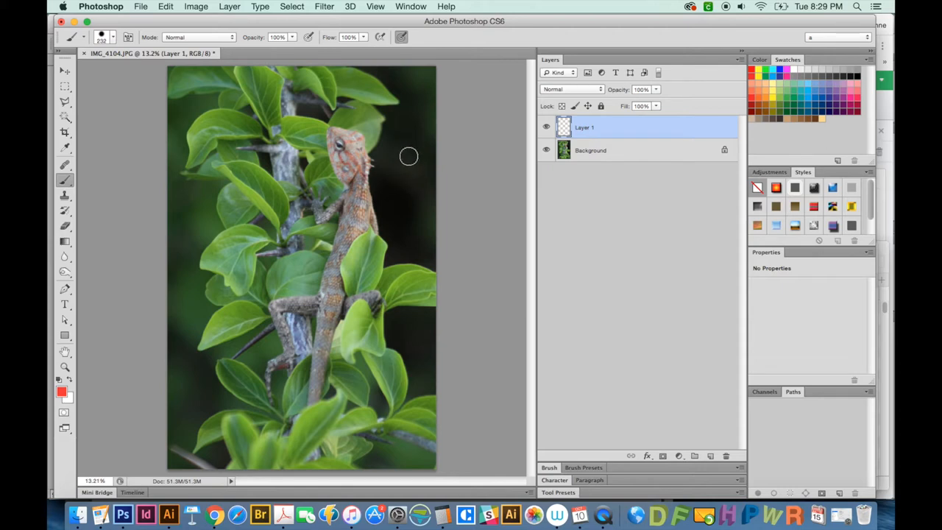
mouse_move(406, 151)
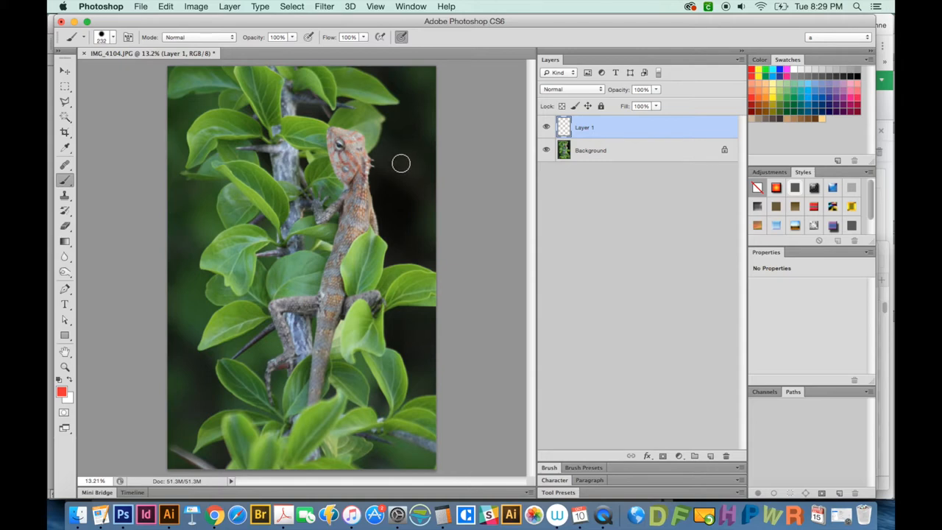
mouse_move(399, 159)
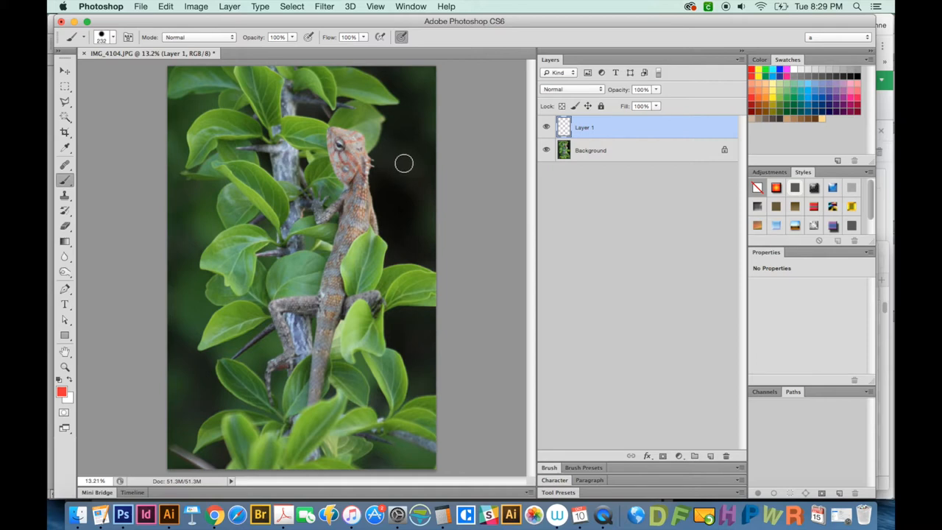
mouse_move(403, 185)
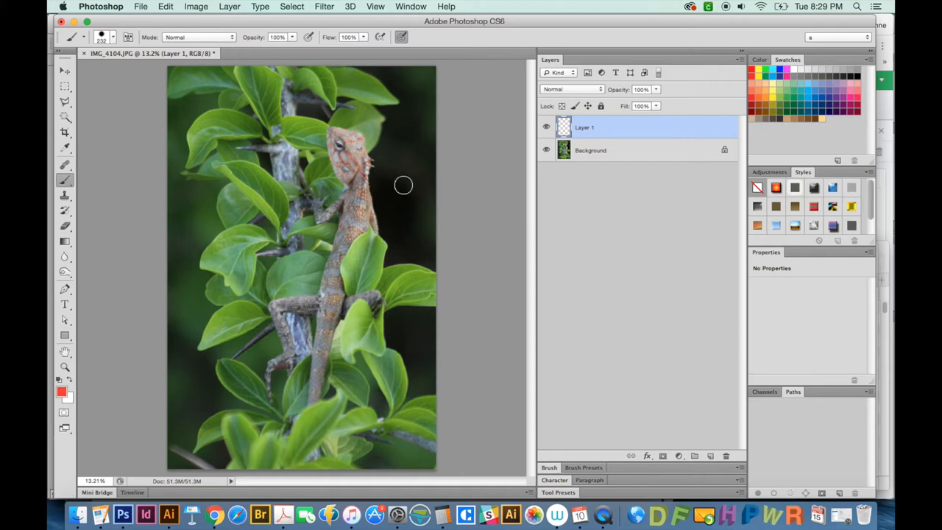
mouse_move(405, 183)
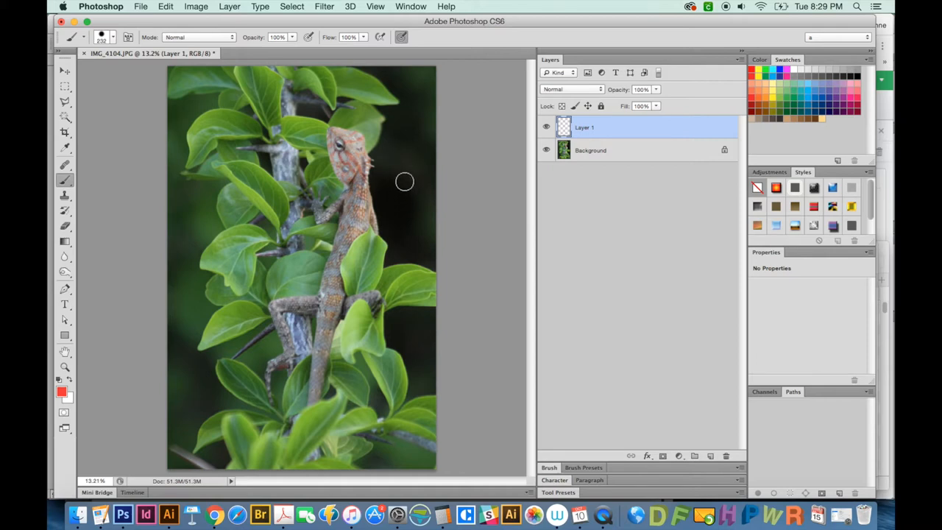
mouse_move(393, 191)
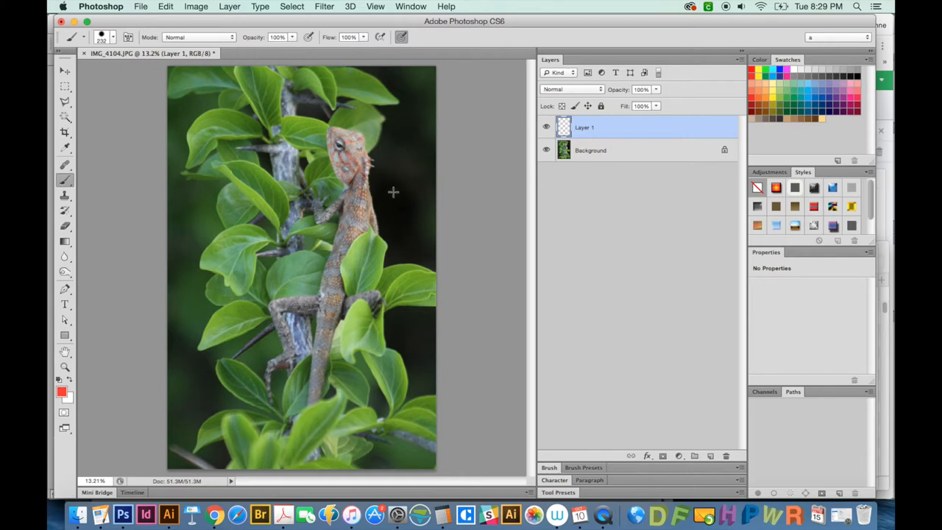
mouse_move(400, 187)
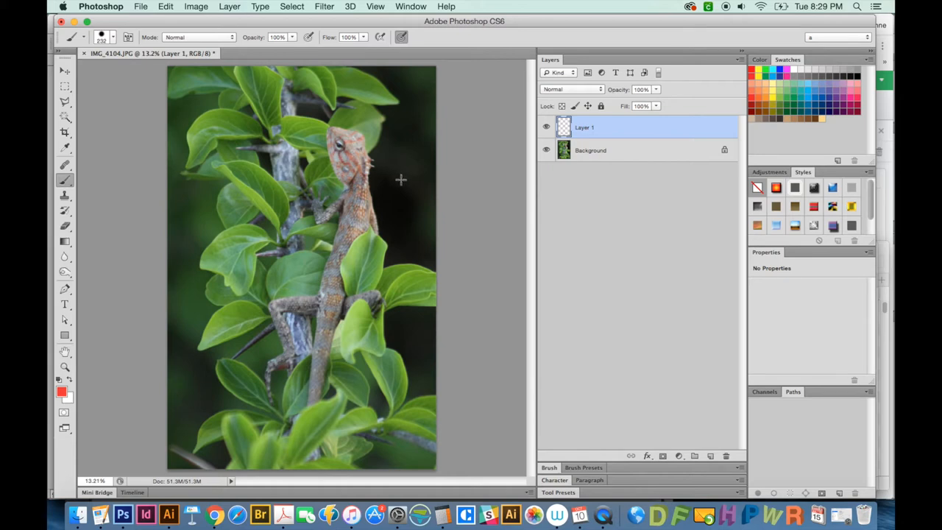
mouse_move(407, 183)
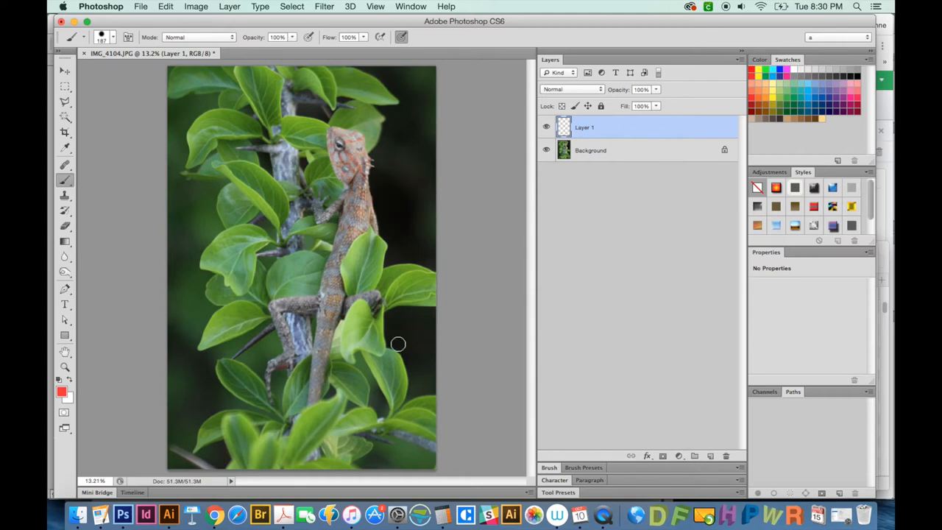
mouse_move(376, 424)
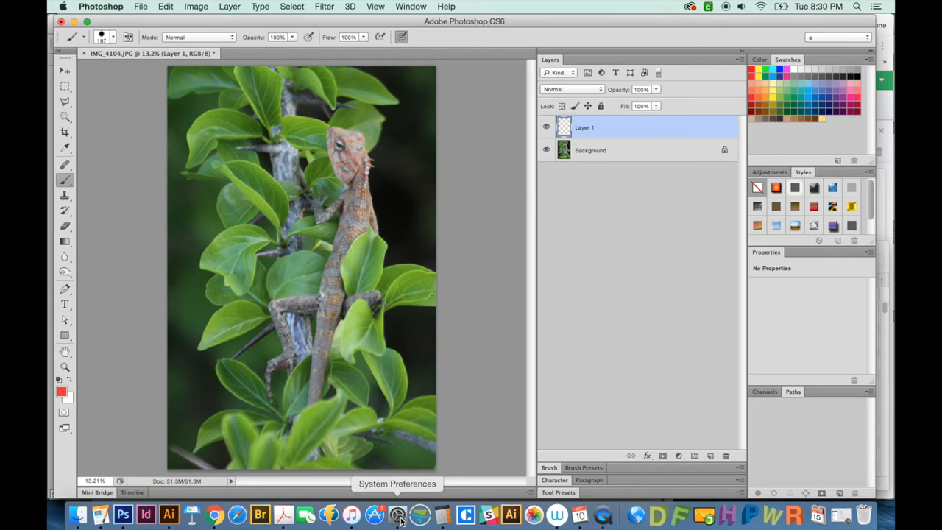
mouse_move(404, 518)
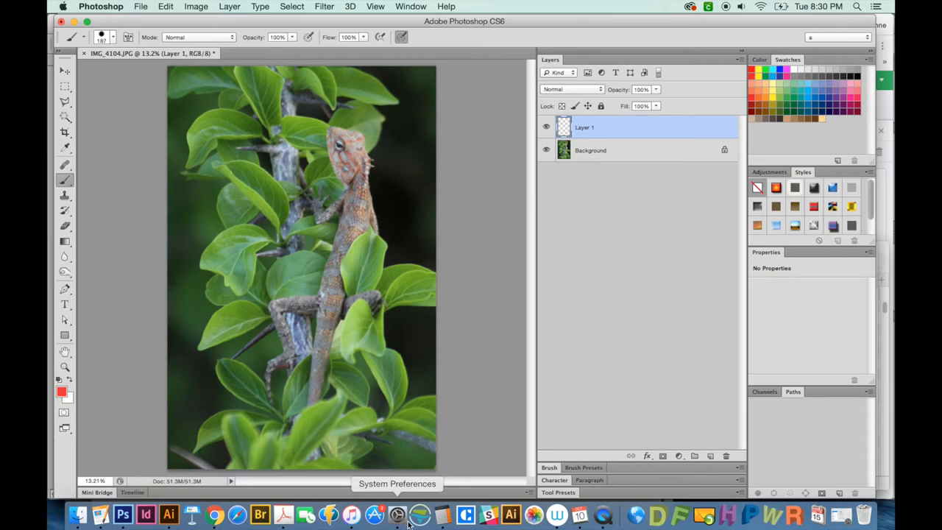
click(398, 515)
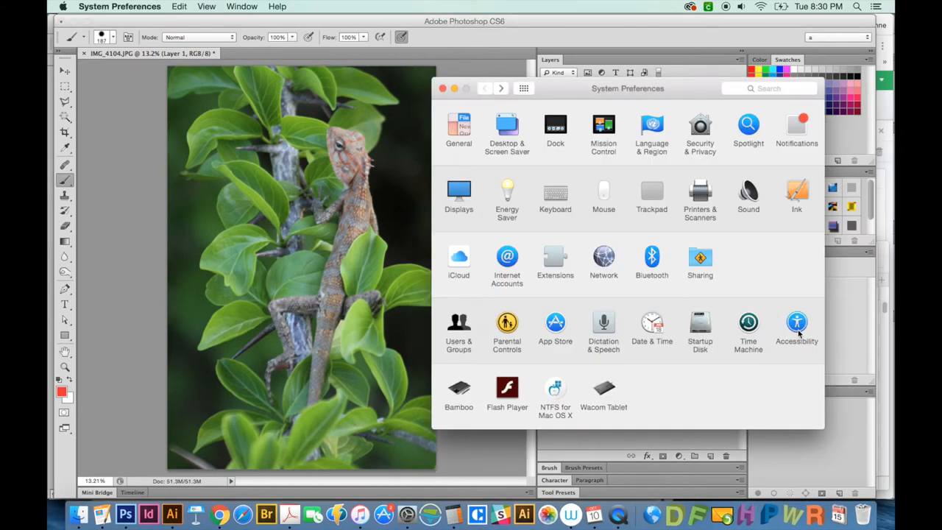
click(796, 322)
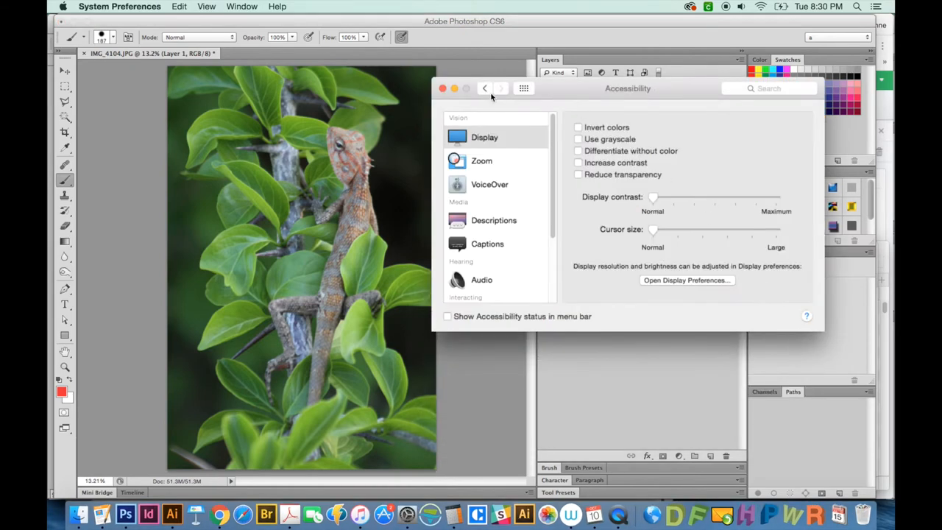
mouse_move(515, 130)
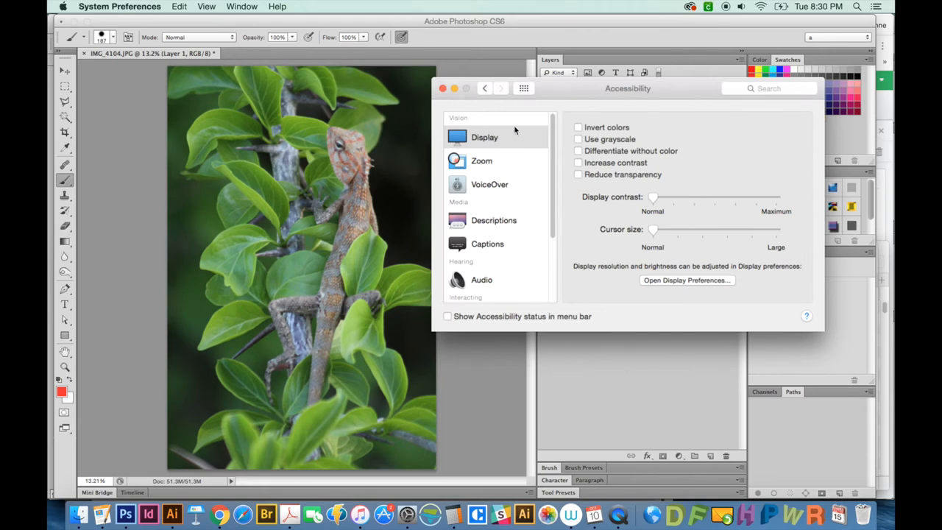
mouse_move(629, 253)
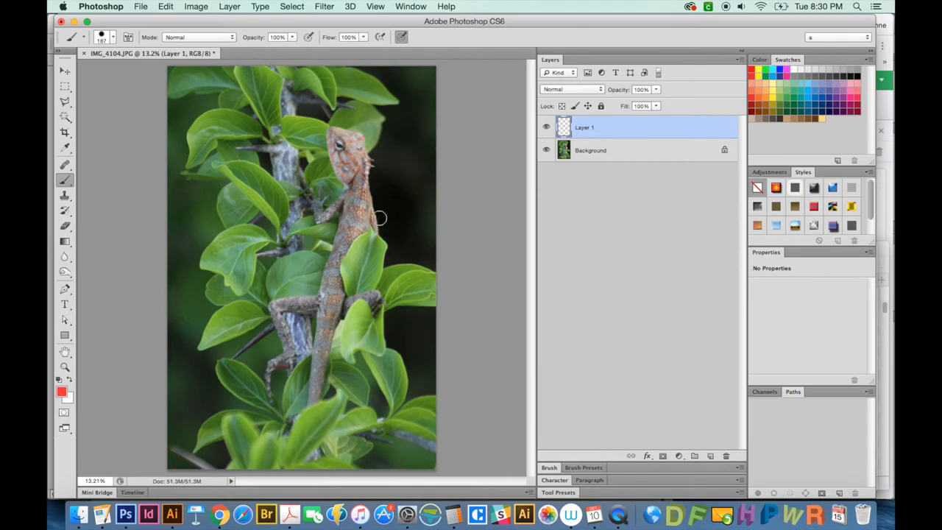
Paint a wavy red stroke beside the lizard's head running down toward the leaf below.
click(65, 71)
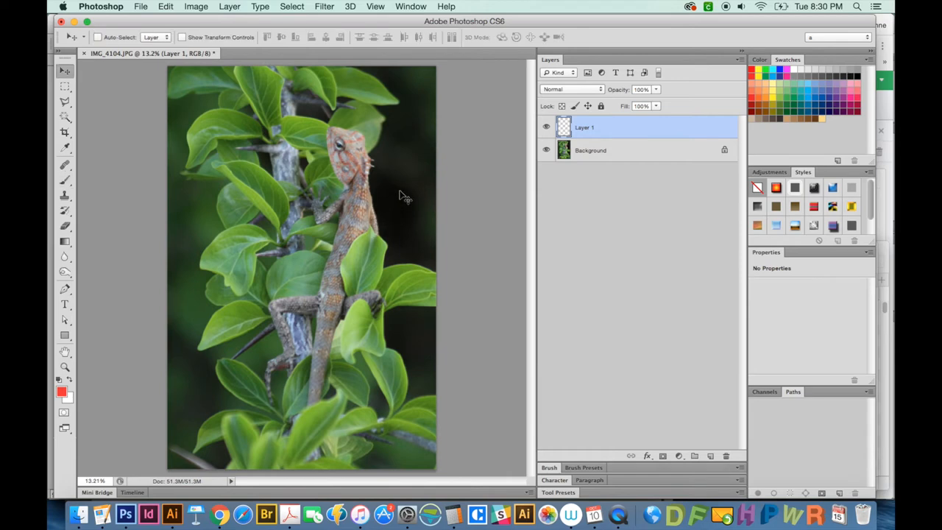
mouse_move(409, 195)
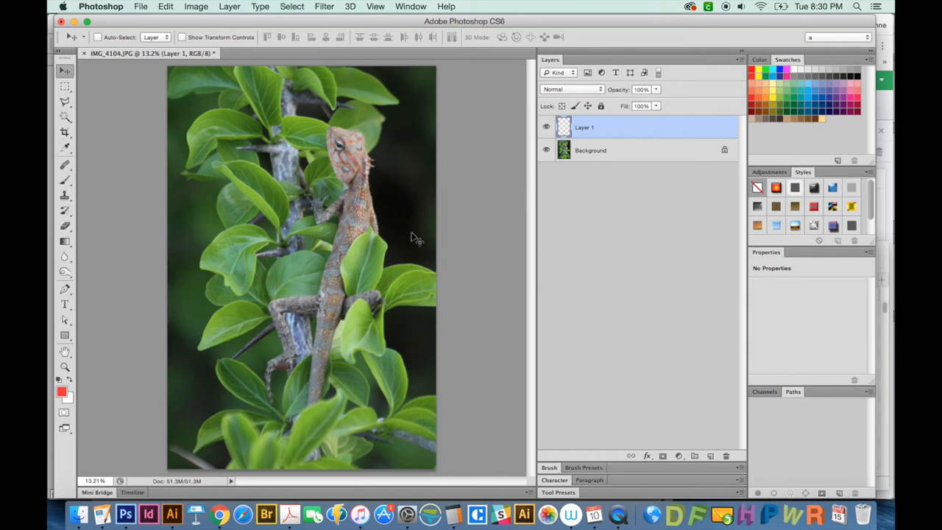
click(64, 165)
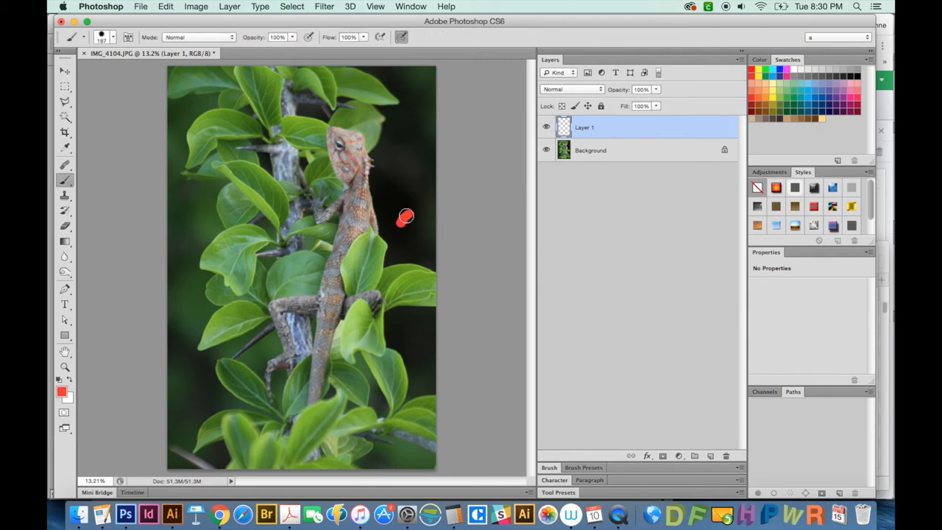
drag(406, 218, 418, 148)
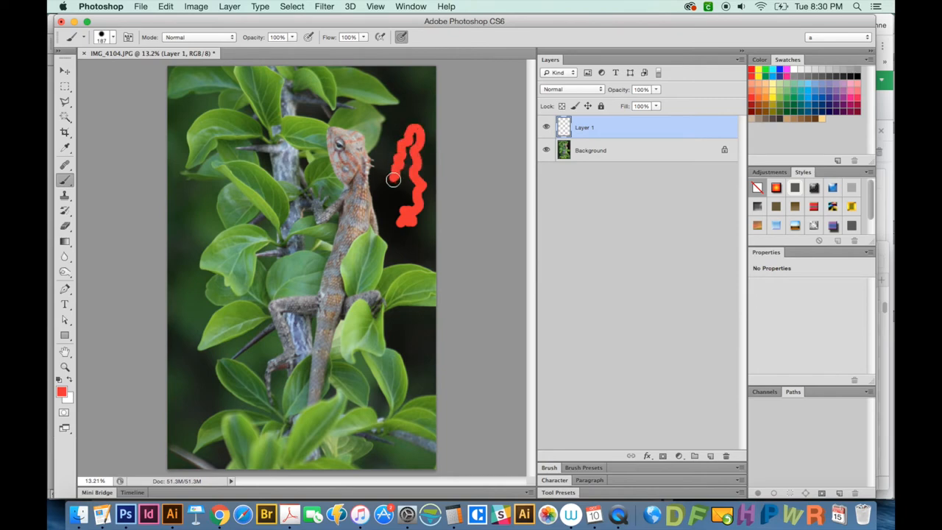
drag(391, 179, 396, 244)
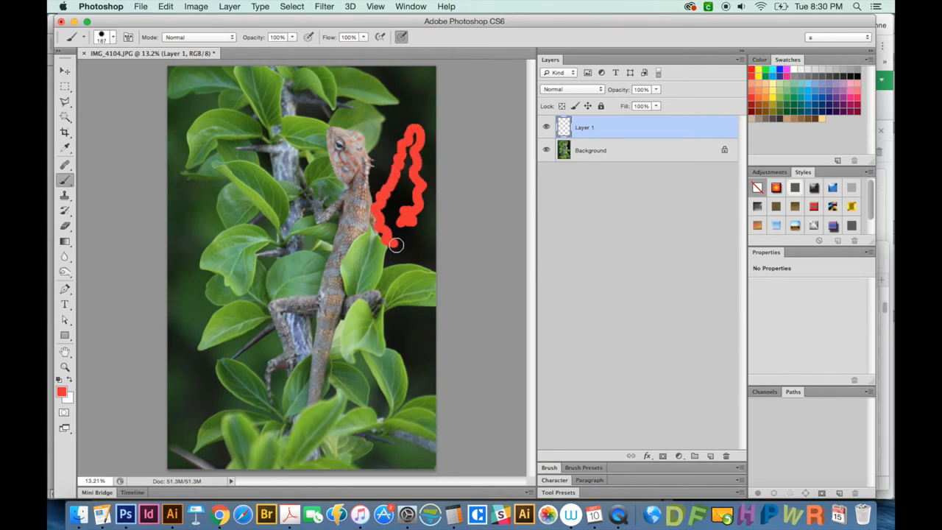
drag(396, 244, 403, 276)
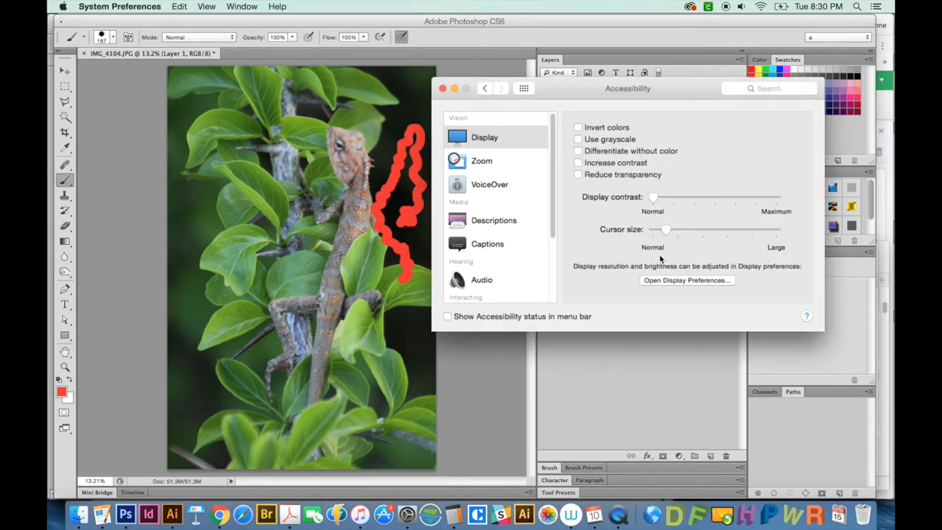
mouse_move(412, 227)
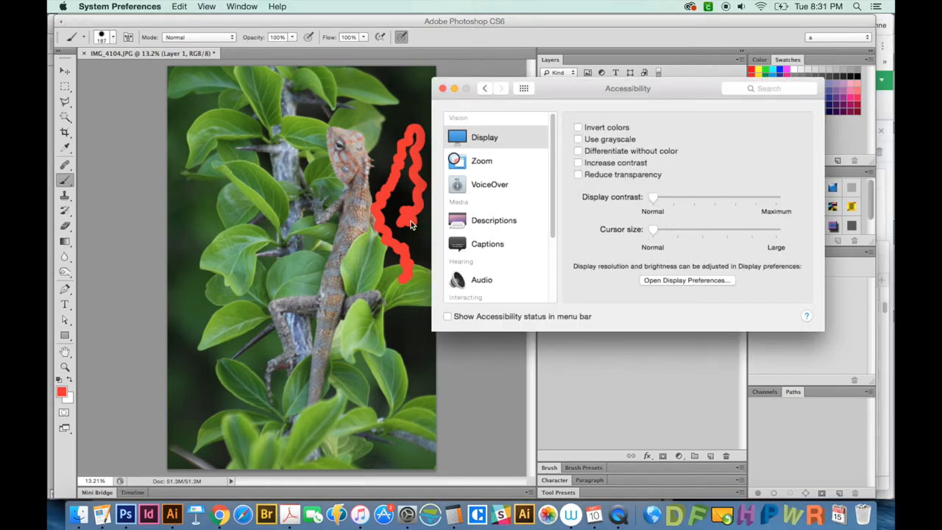
Close the System Preferences Accessibility window so Photoshop returns to the front.
click(441, 88)
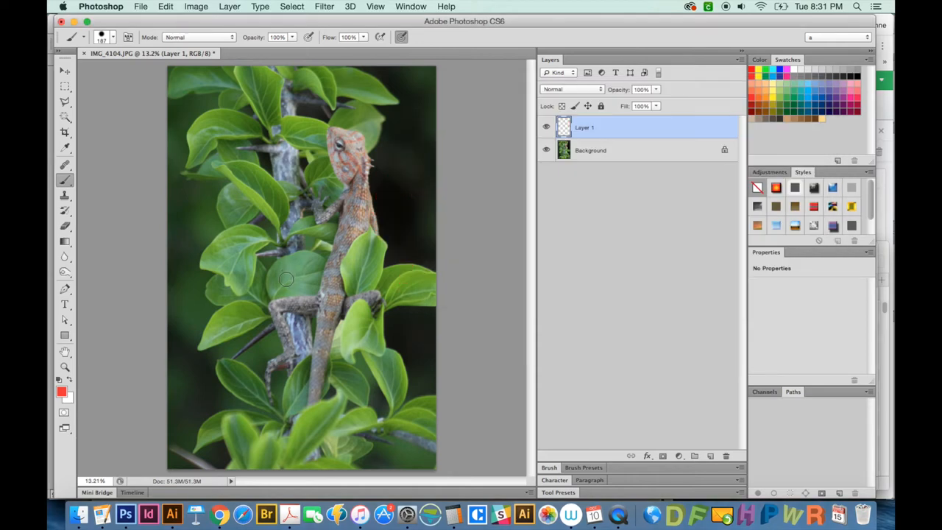
mouse_move(421, 203)
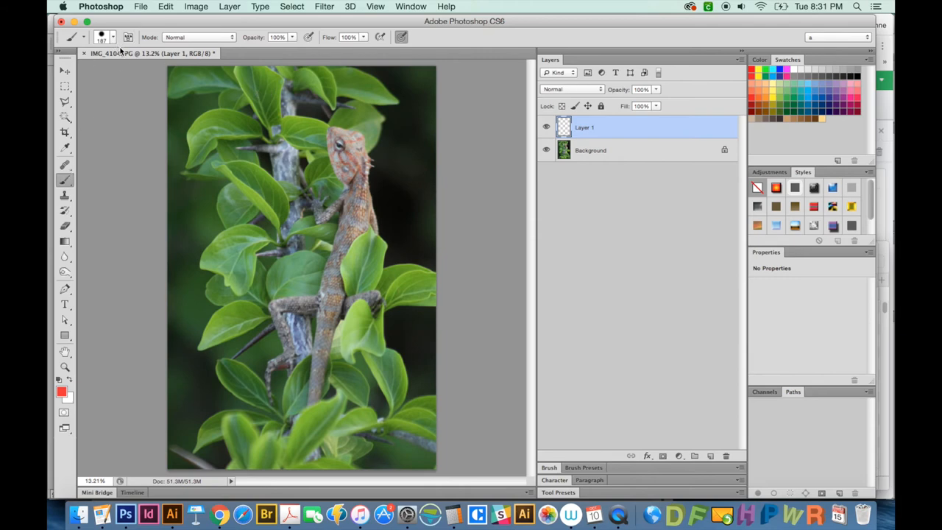
Reset the brush presets to defaults from the Brush Preset picker's gear menu.
click(112, 37)
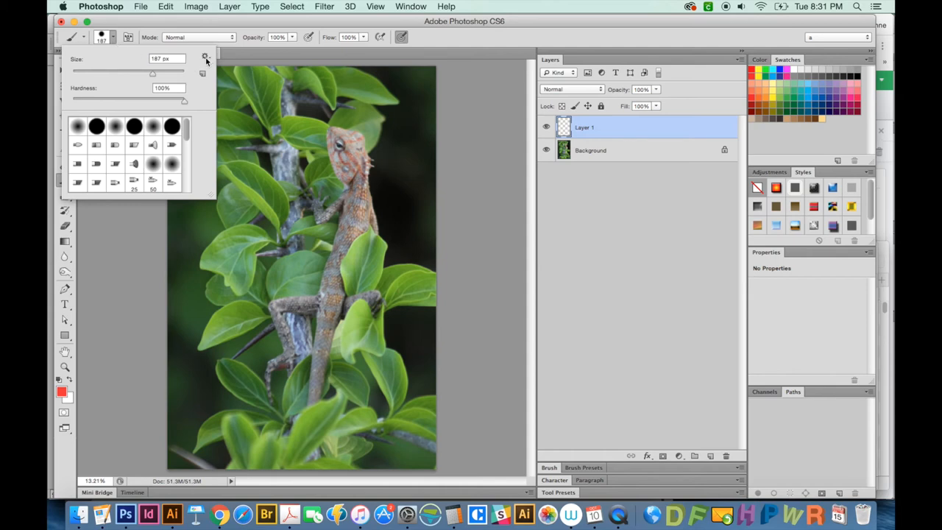
click(206, 59)
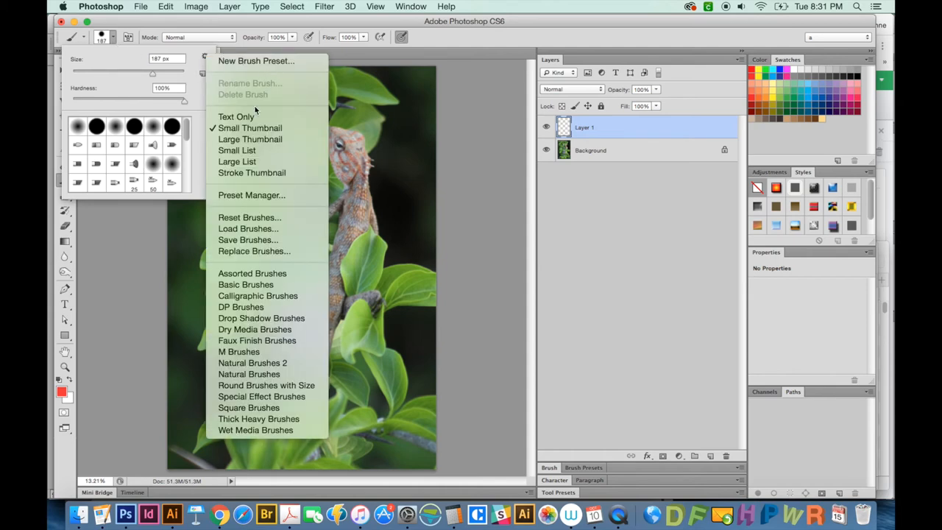
mouse_move(250, 218)
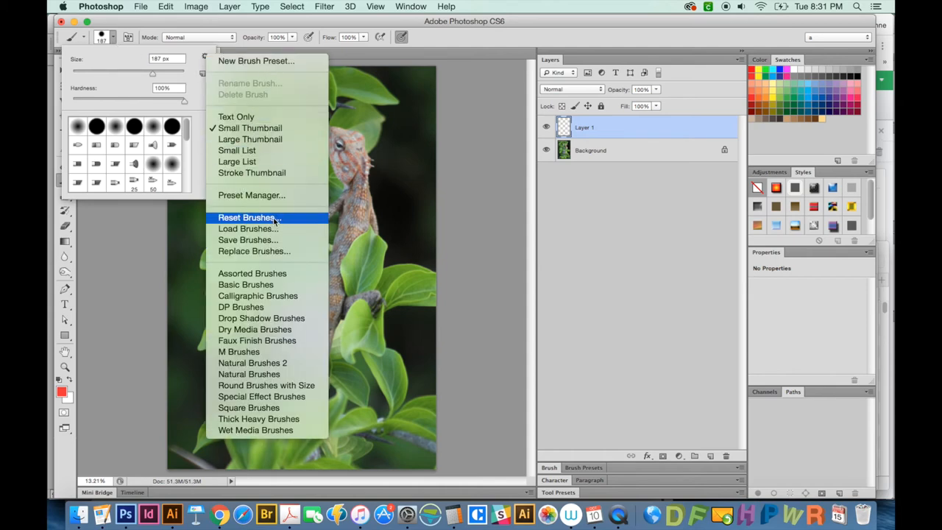
click(246, 218)
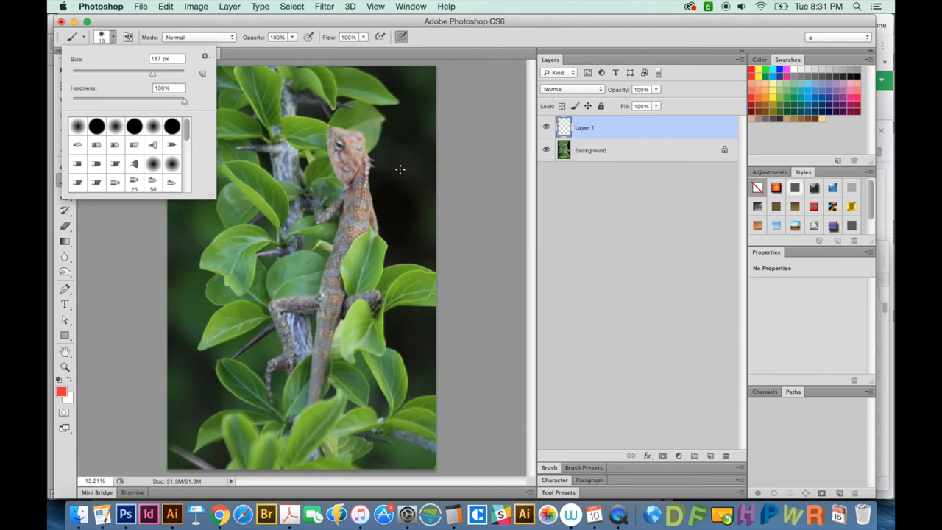
drag(400, 154, 400, 248)
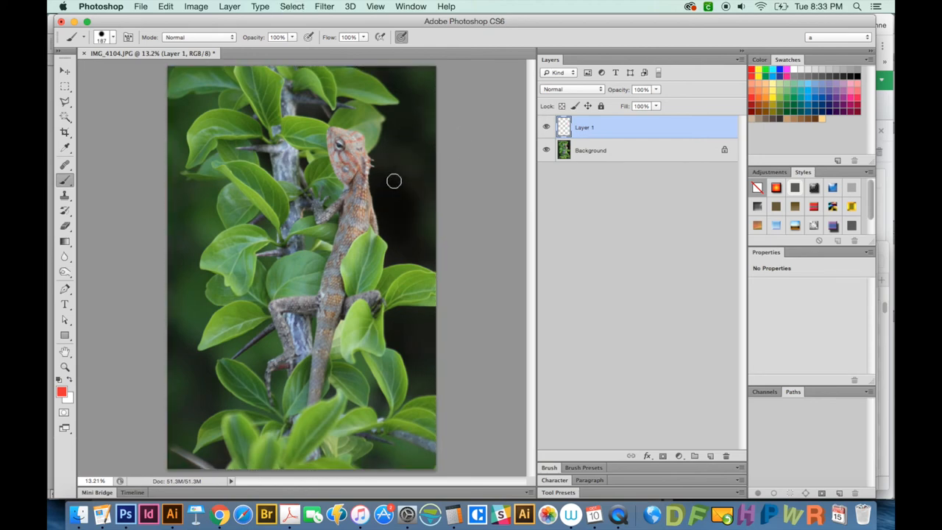
mouse_move(390, 212)
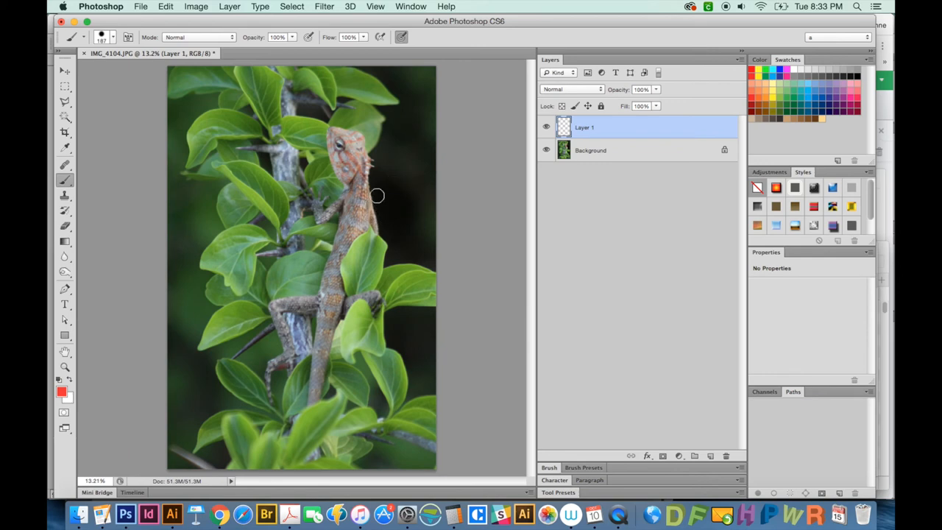
mouse_move(385, 211)
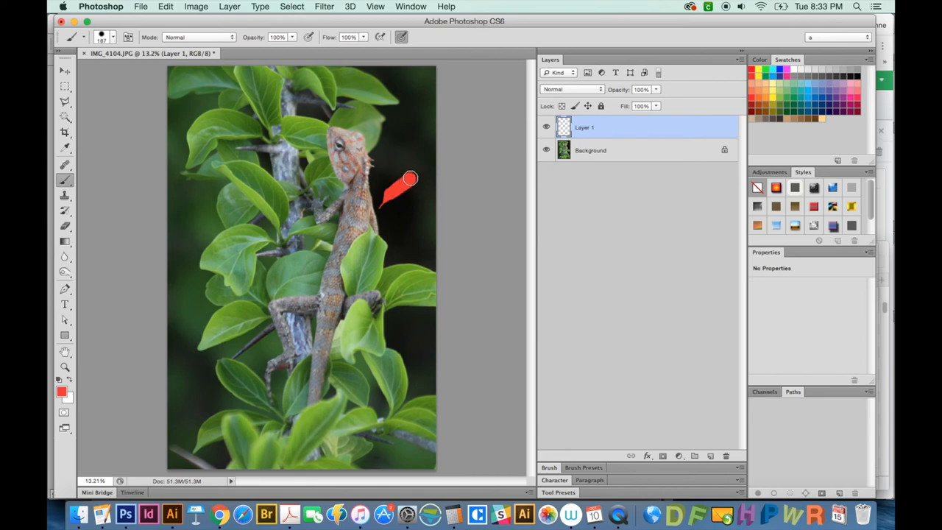
Paint a red curl right of the lizard's head extending down toward its body with a lower loop.
drag(410, 179, 392, 149)
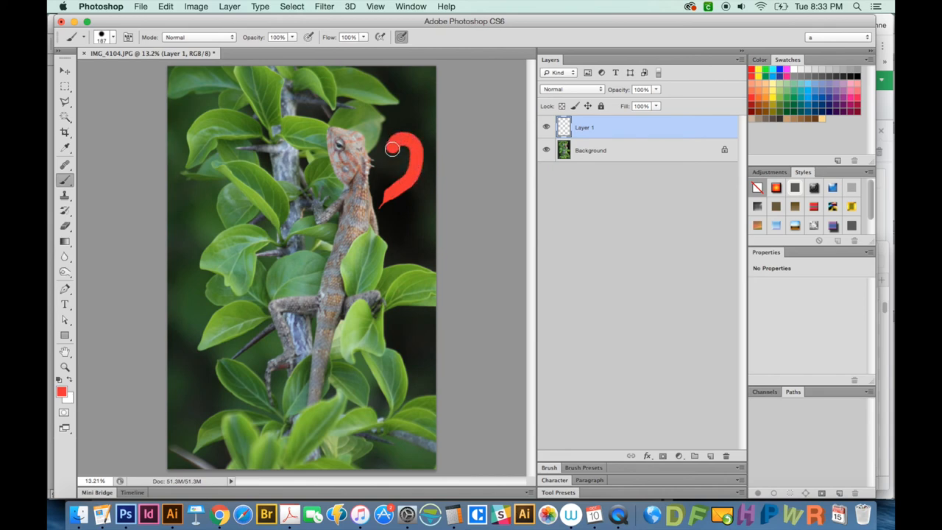
drag(392, 149, 409, 141)
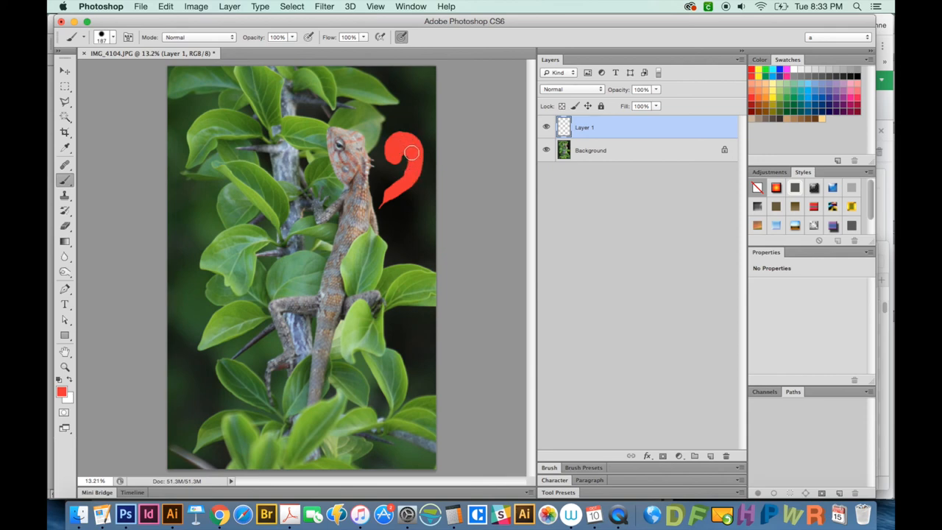
drag(412, 151, 386, 203)
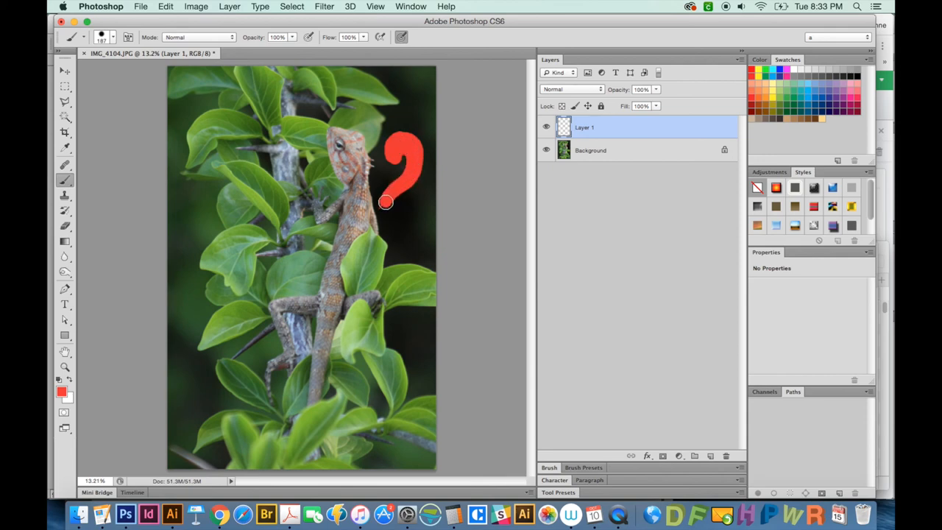
drag(386, 203, 421, 206)
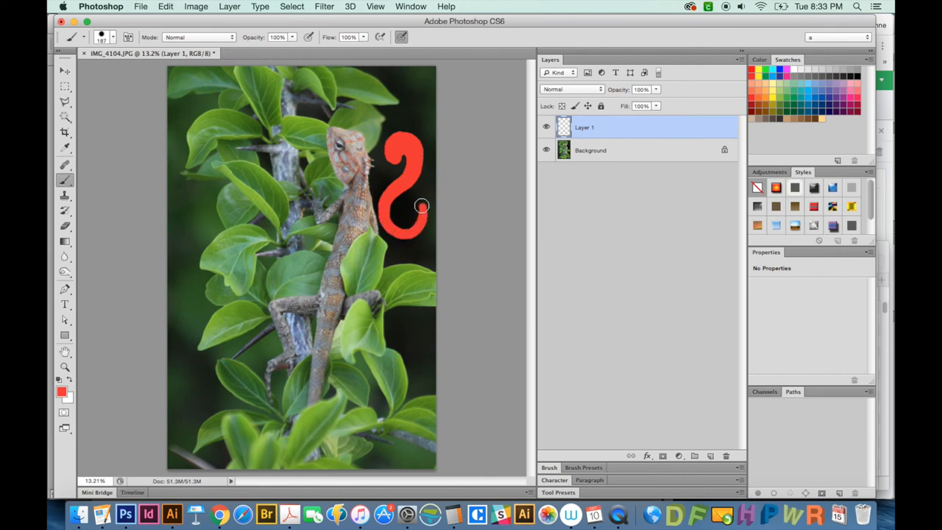
drag(421, 206, 412, 208)
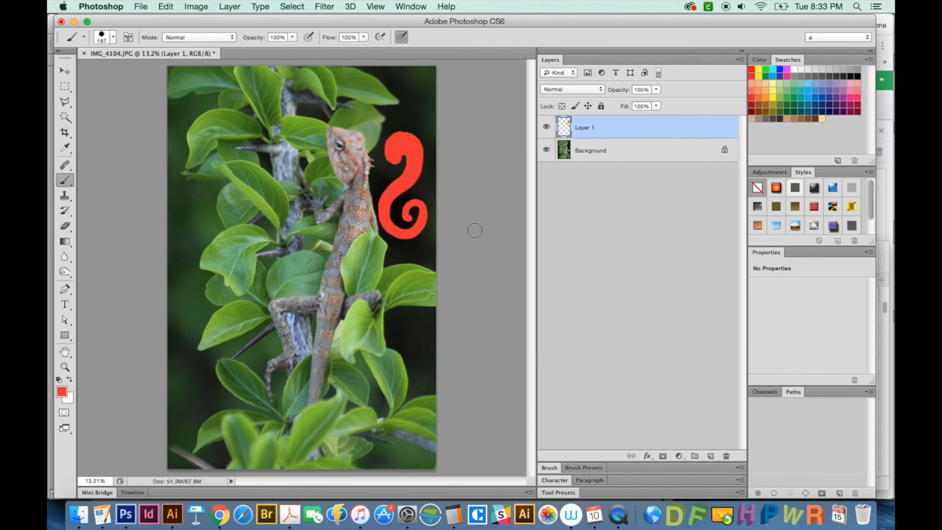
mouse_move(447, 244)
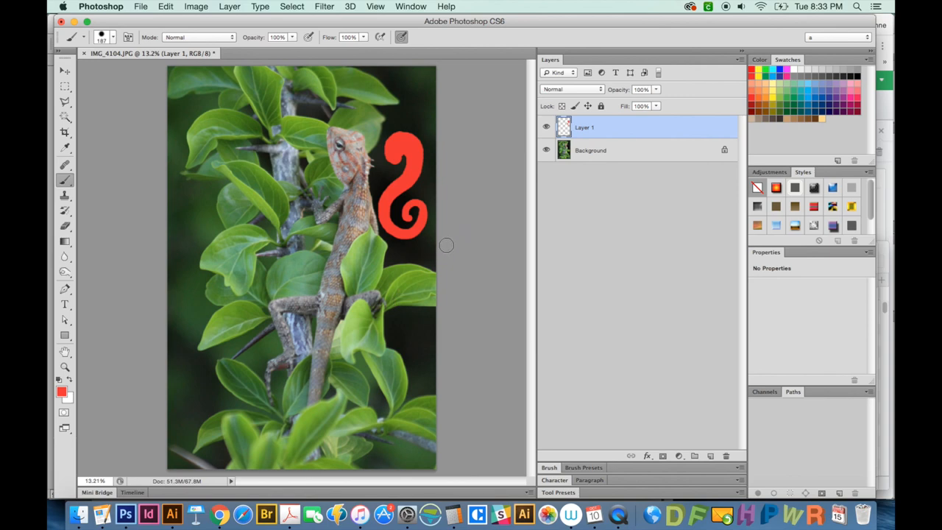
mouse_move(429, 82)
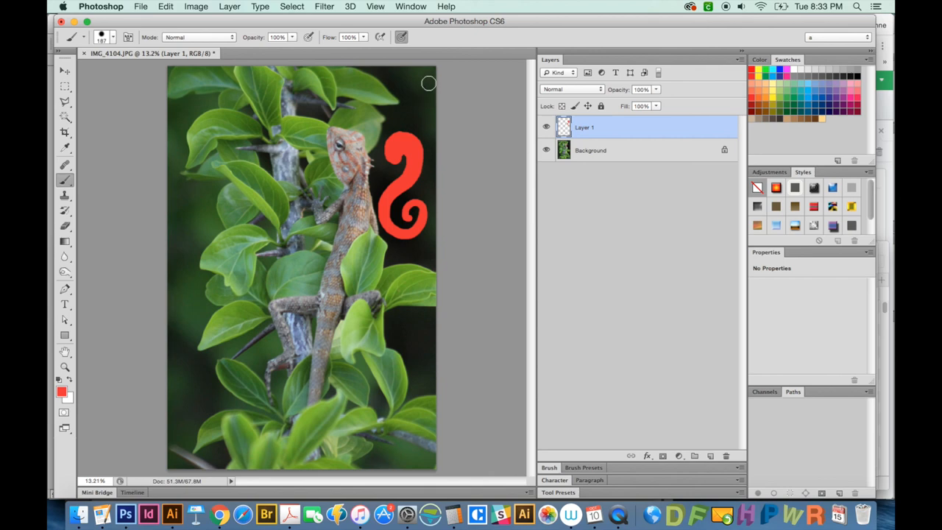
mouse_move(415, 117)
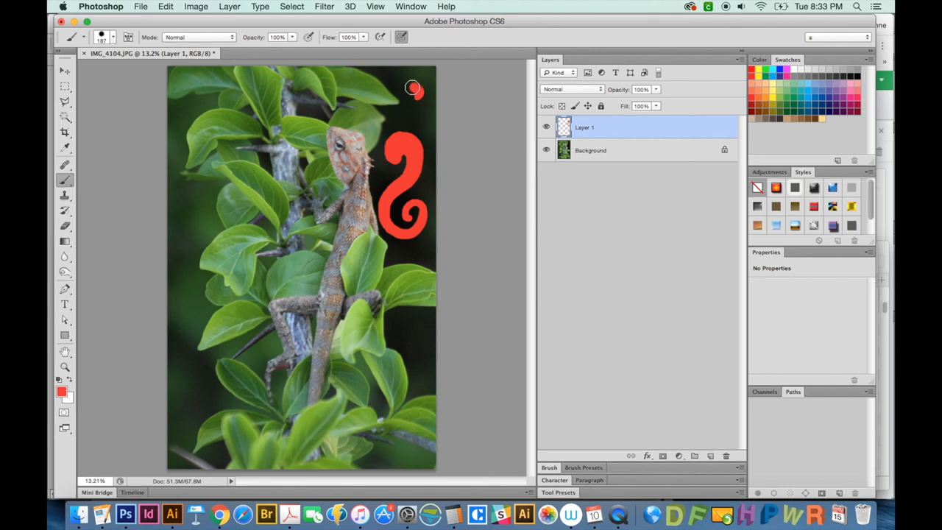
Paint a second red S-shaped stroke near the photo's top edge.
drag(414, 90, 392, 112)
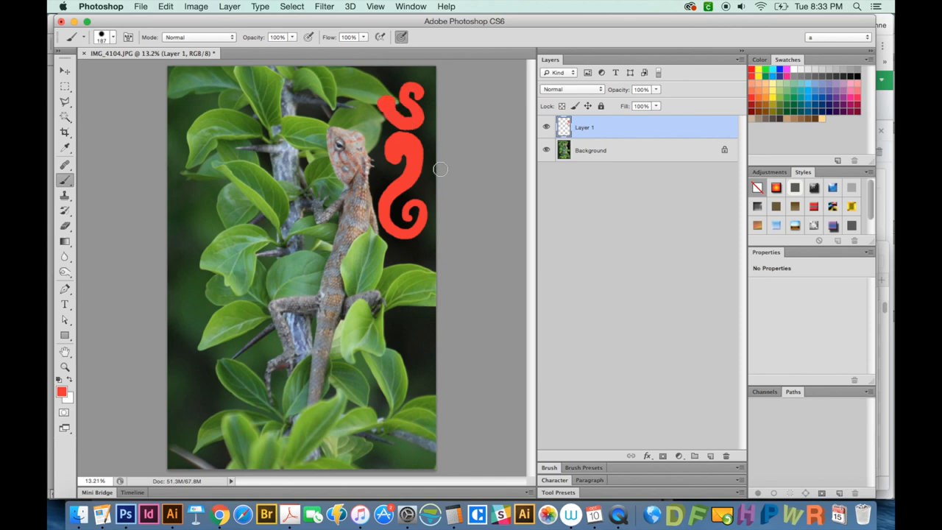
mouse_move(435, 175)
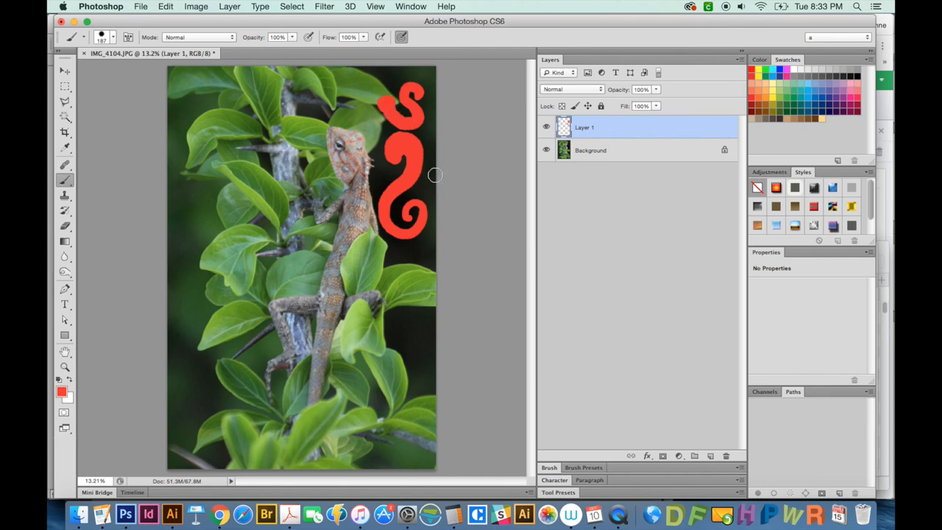